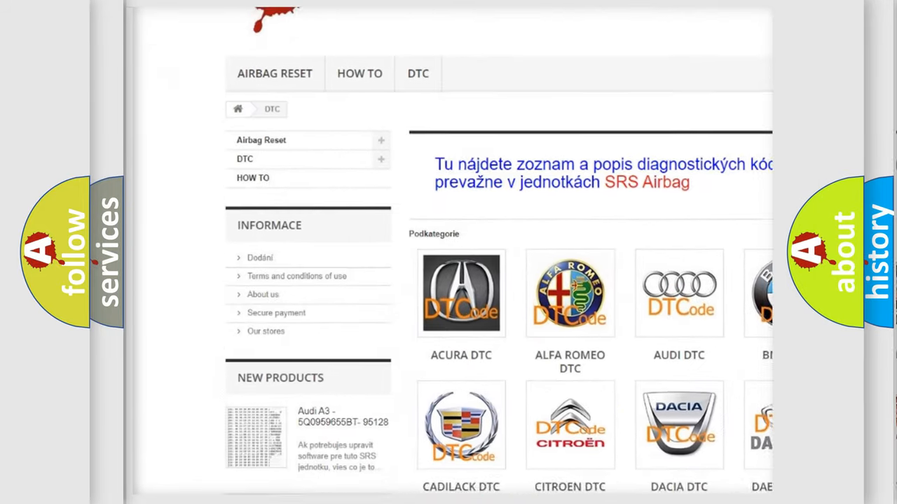
{"action": "scroll", "scroll_direction": "down", "scroll_amount": 3}
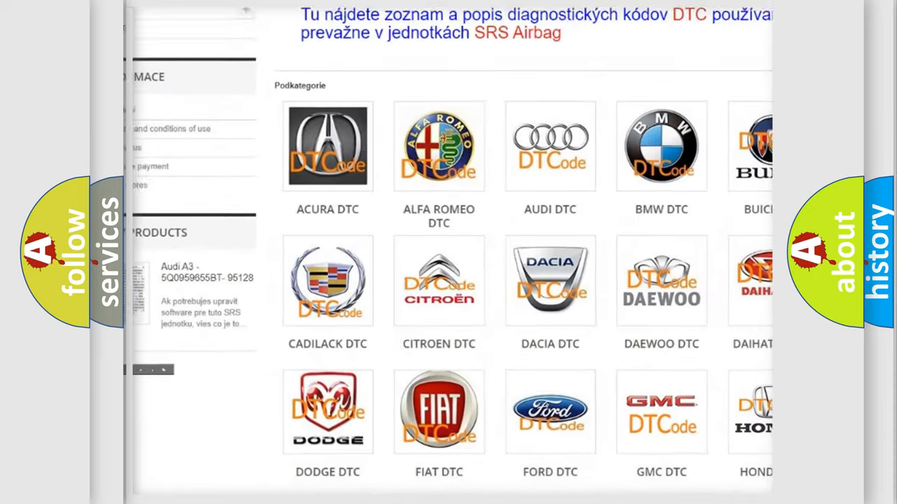
{"action": "scroll", "scroll_direction": "down", "scroll_amount": 3}
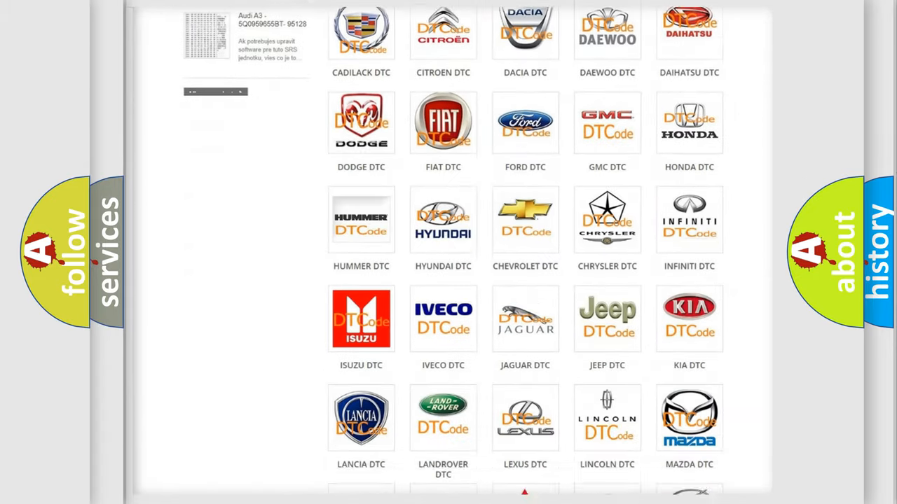
{"action": "scroll", "scroll_direction": "down", "scroll_amount": 3}
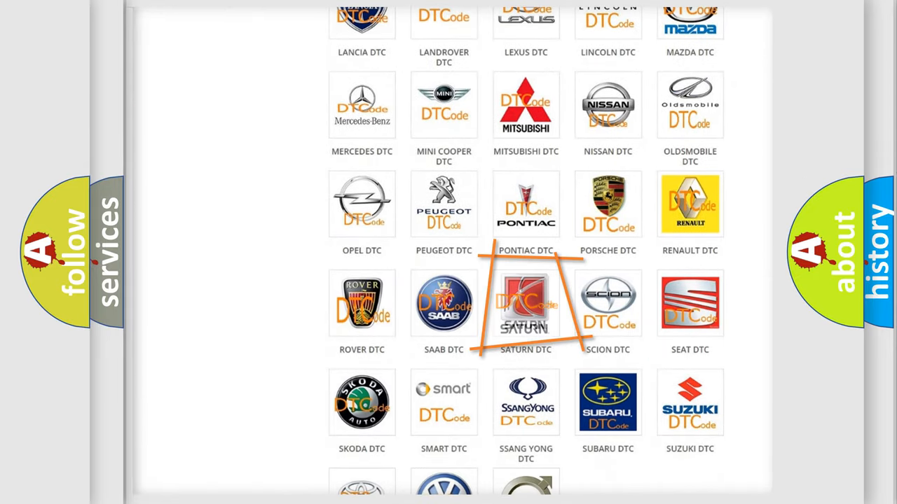